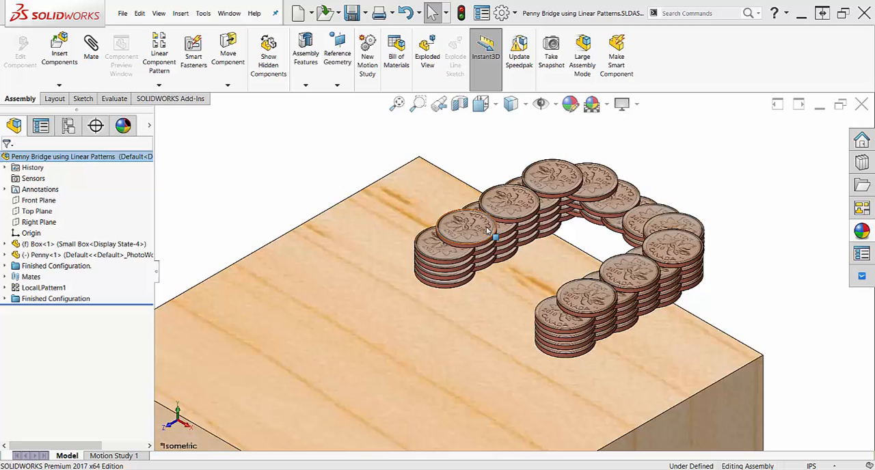
# Copy penny stacks into the assembly as Penny<108> and Penny<109> and inspect them.
pyautogui.click(465, 225)
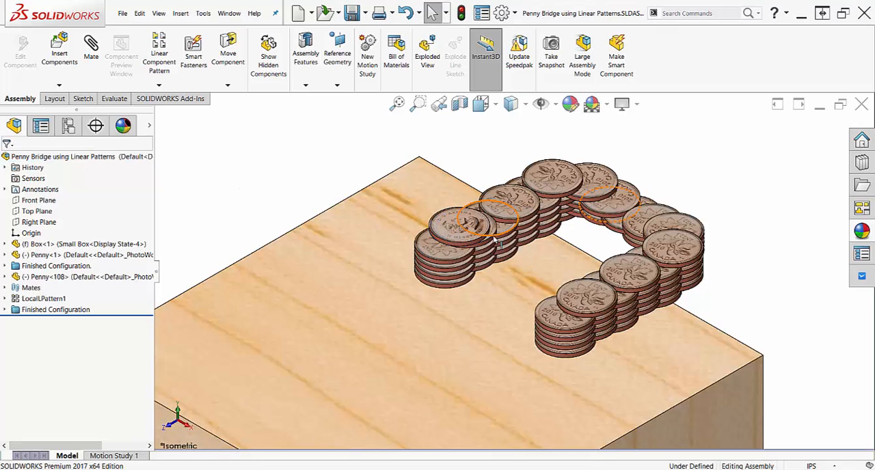
pyautogui.click(462, 226)
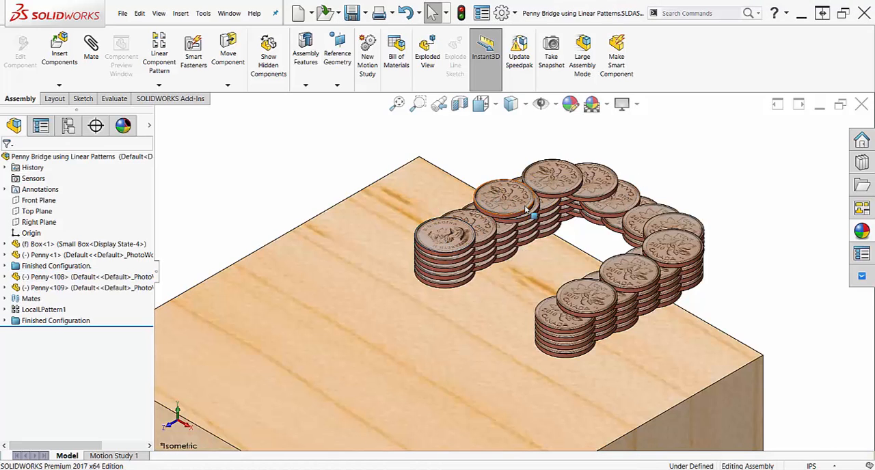
pyautogui.click(506, 198)
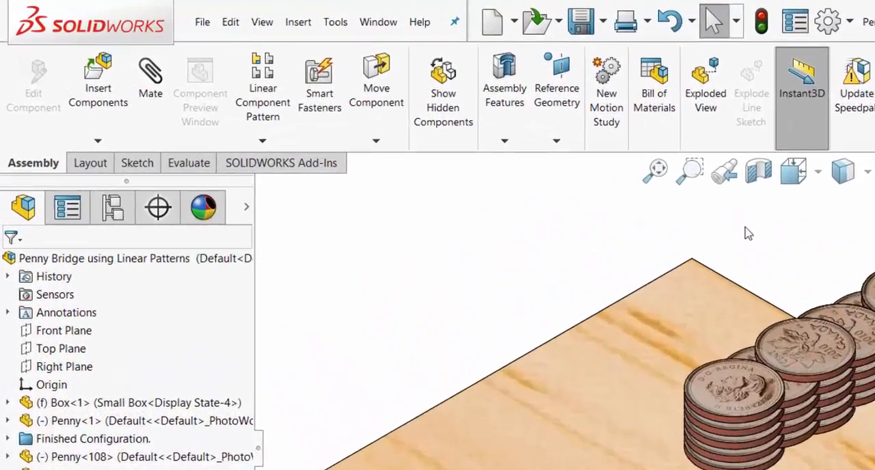
pyautogui.click(263, 140)
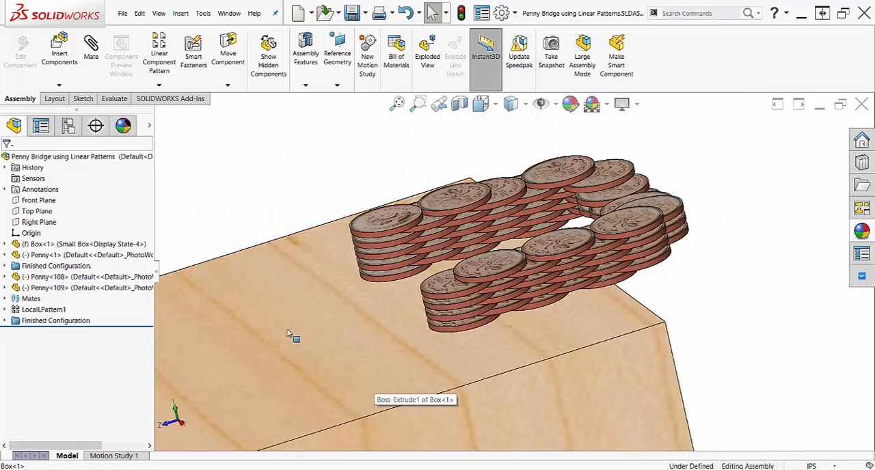
# Measure a penny's thickness and record 0.060in in the Coin Measurements notes.
pyautogui.click(112, 98)
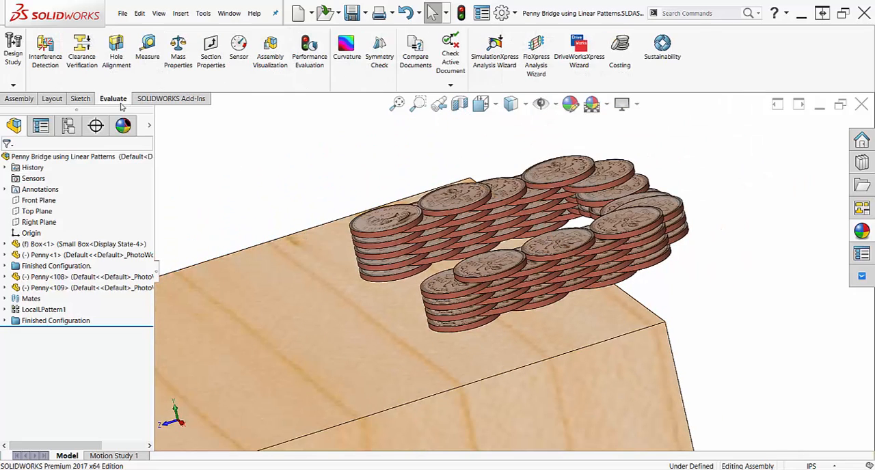
pyautogui.click(147, 52)
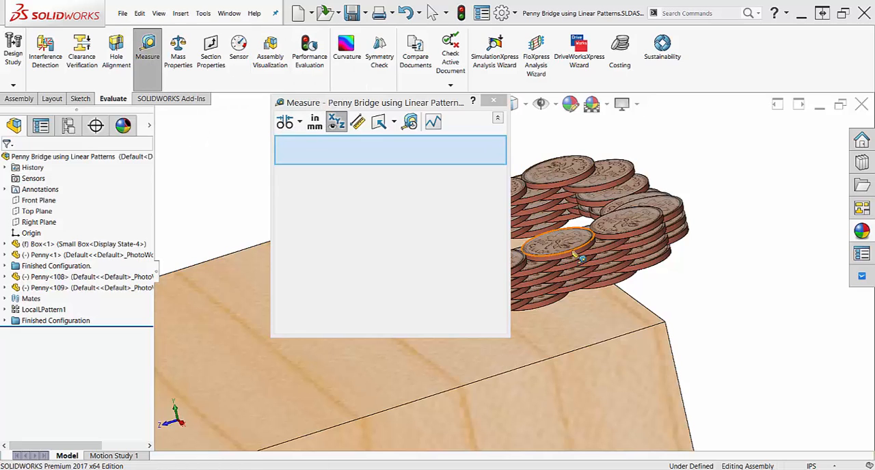
pyautogui.click(554, 243)
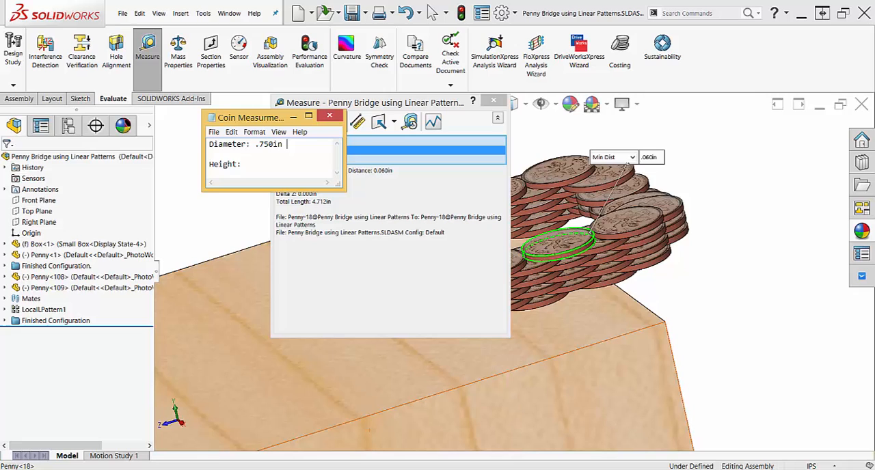
pyautogui.write('0.060in')
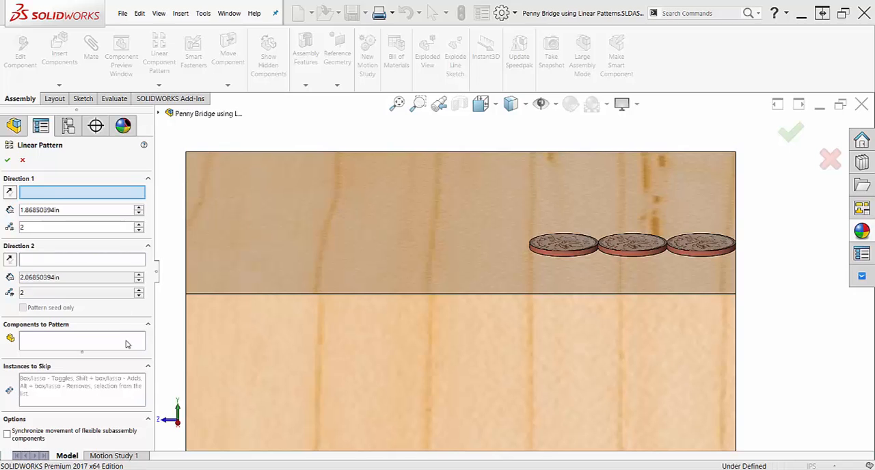
# Pattern Penny<1>–<3> along a box edge at 0.060in spacing with 8 instances.
pyautogui.click(82, 340)
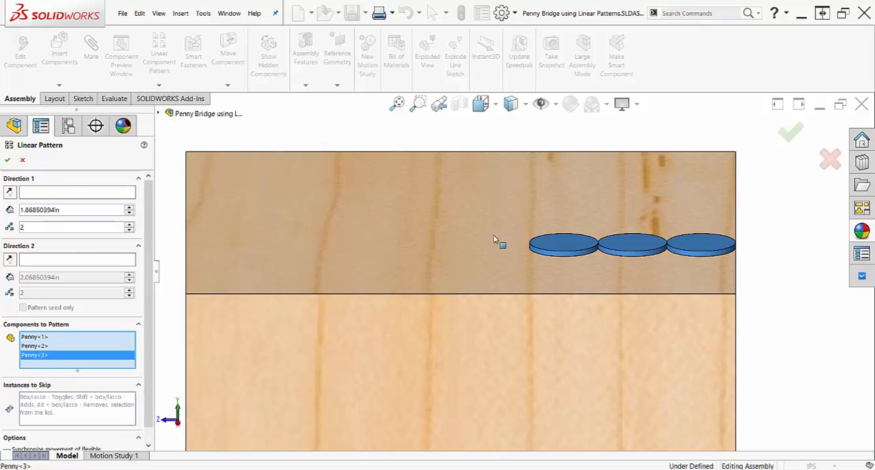
pyautogui.moveTo(75, 192)
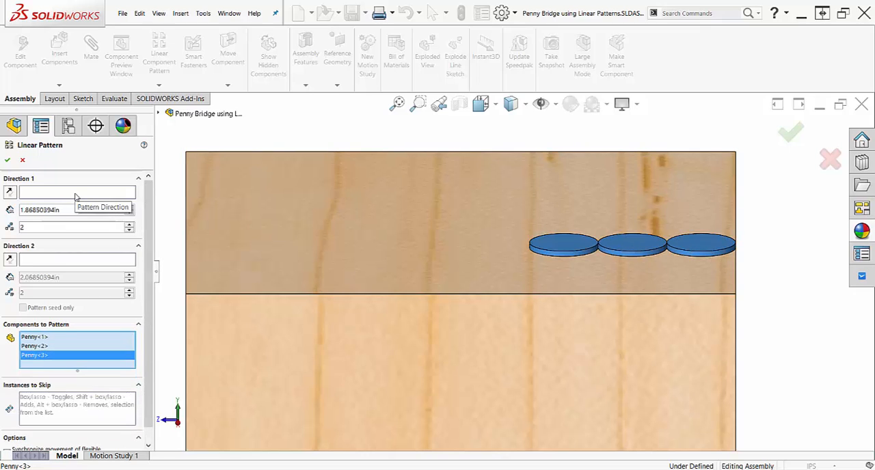
pyautogui.click(74, 191)
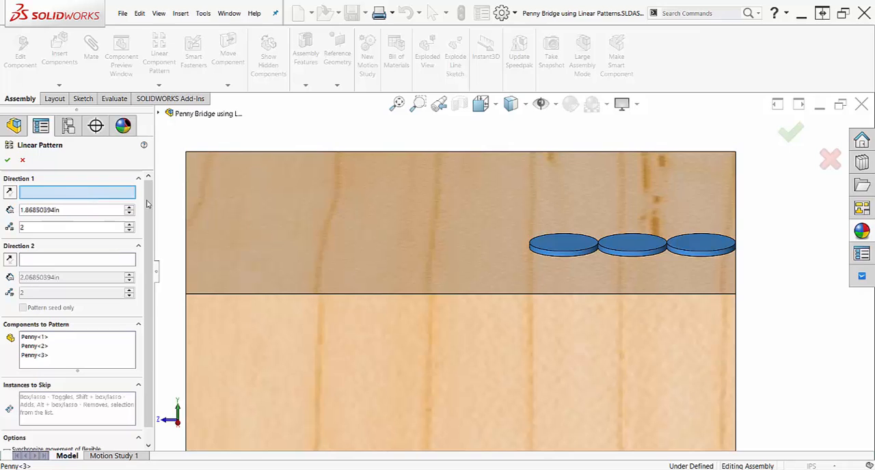
pyautogui.moveTo(736, 344)
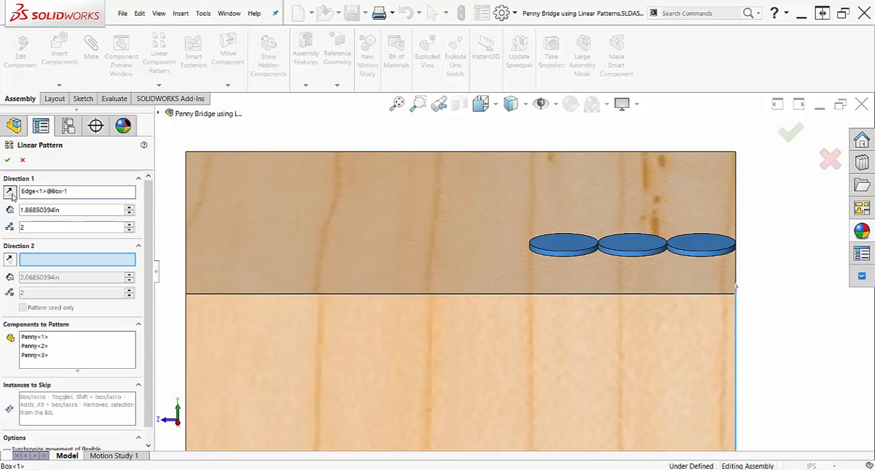
pyautogui.click(10, 192)
pyautogui.write('0.060')
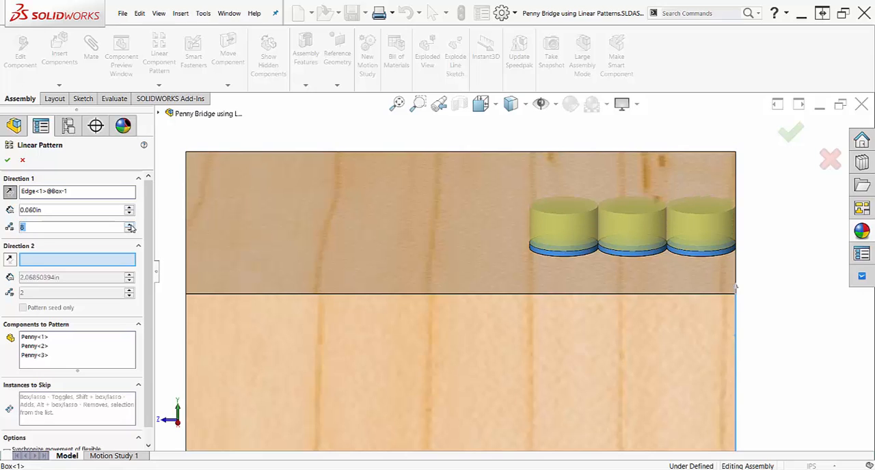
pyautogui.moveTo(162, 267)
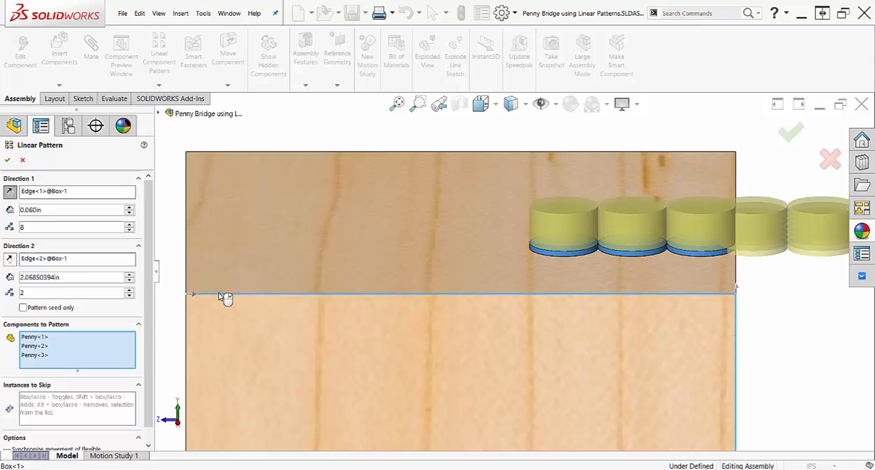
# Set the second-direction spacing, skip instances so layers step inward, and accept the pattern.
pyautogui.click(65, 278)
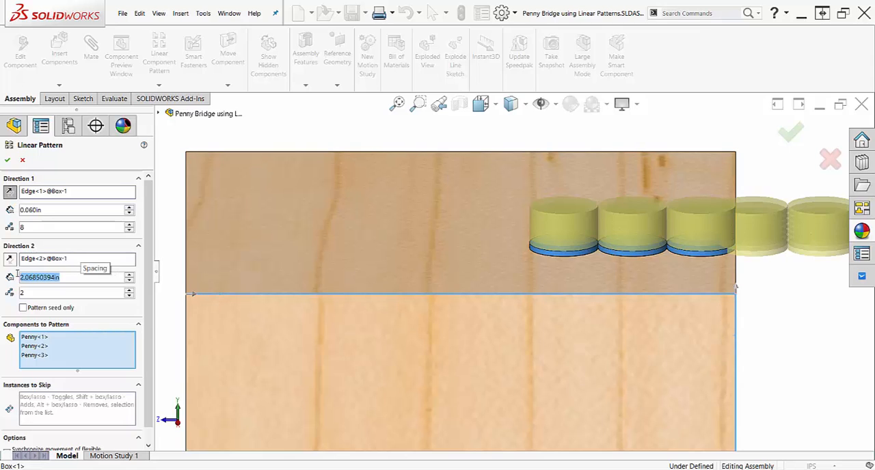
pyautogui.write('0.7')
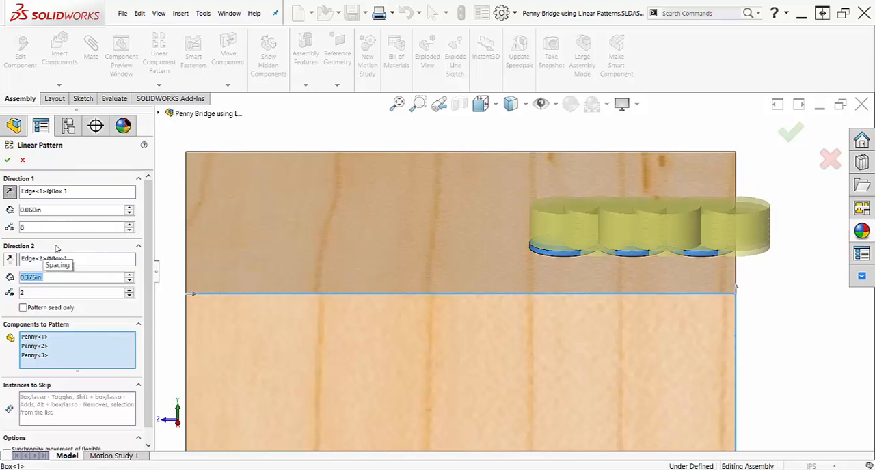
pyautogui.moveTo(85, 279)
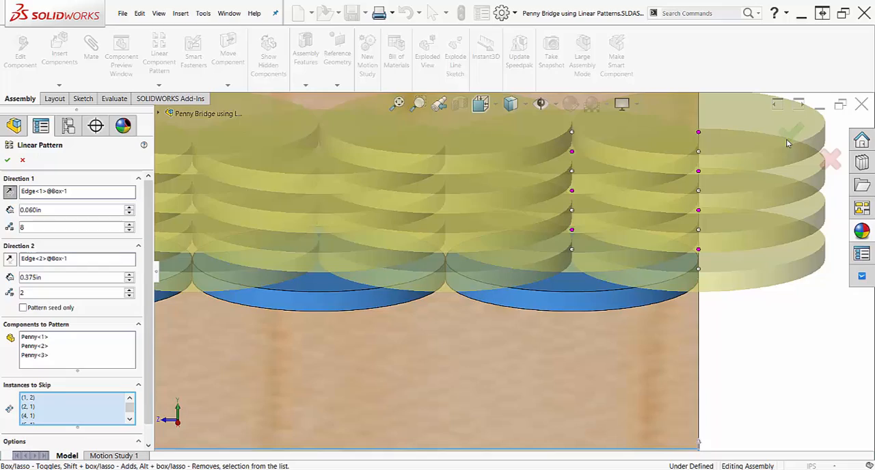
pyautogui.click(7, 160)
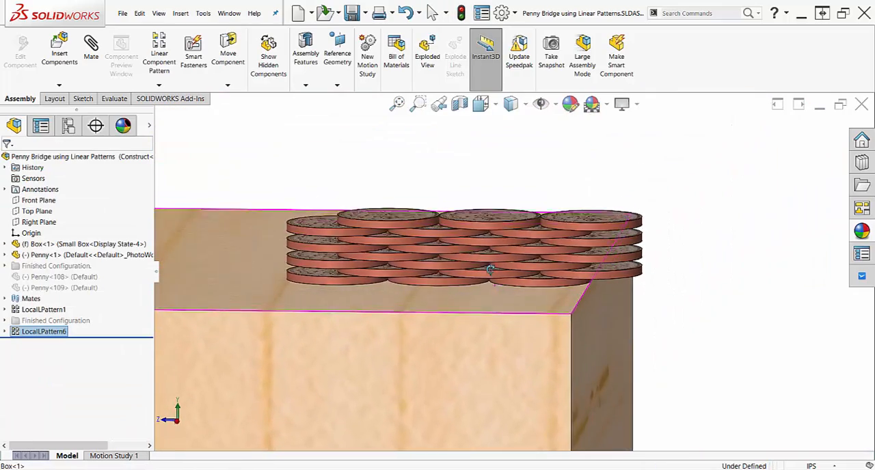
# Link the pattern dimension to the variable with ="Height".
pyautogui.click(112, 98)
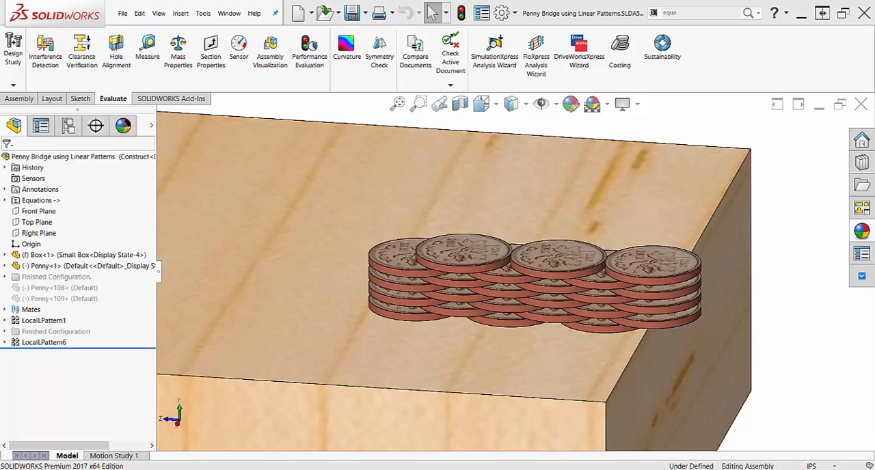
pyautogui.moveTo(76, 318)
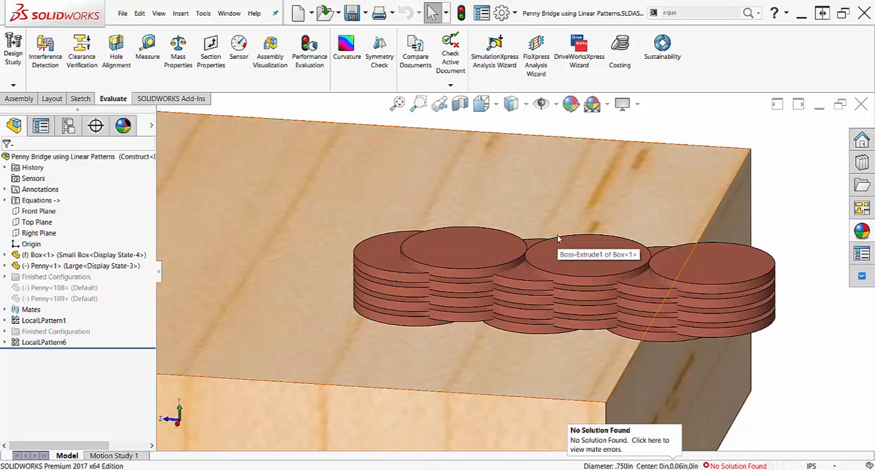
pyautogui.click(44, 342)
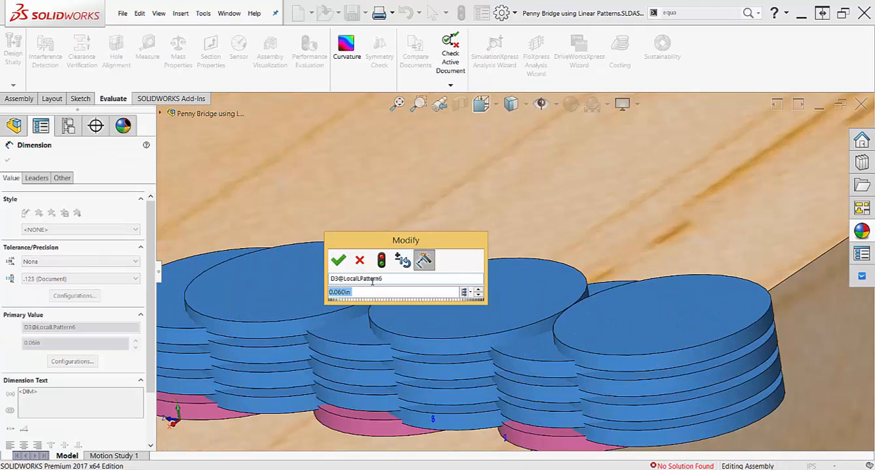
pyautogui.write('="Height"')
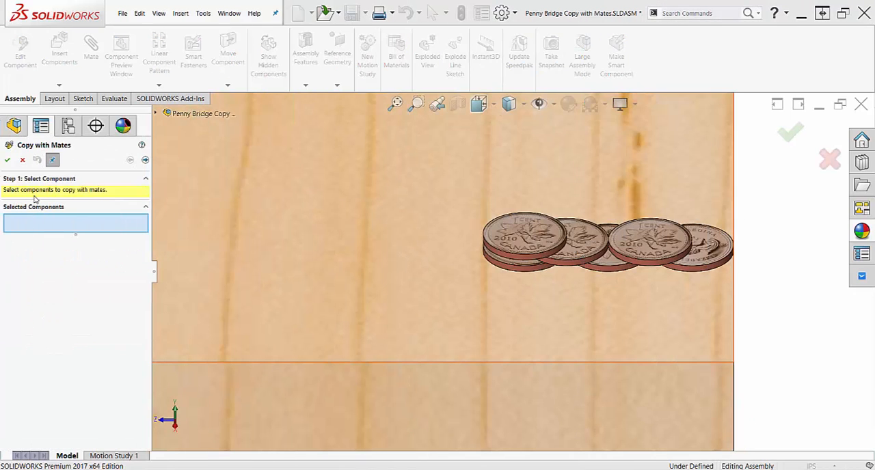
# Copy the penny with mates, picking edges for its Concentric mate references.
pyautogui.click(525, 246)
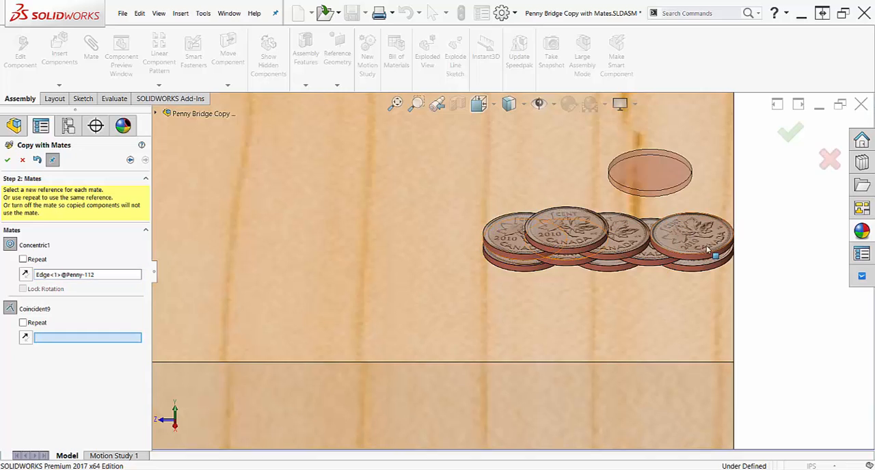
pyautogui.click(519, 259)
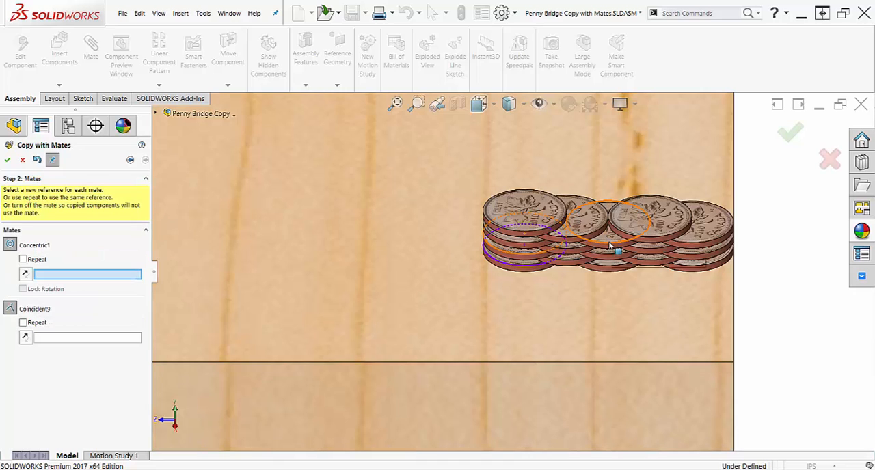
pyautogui.click(595, 216)
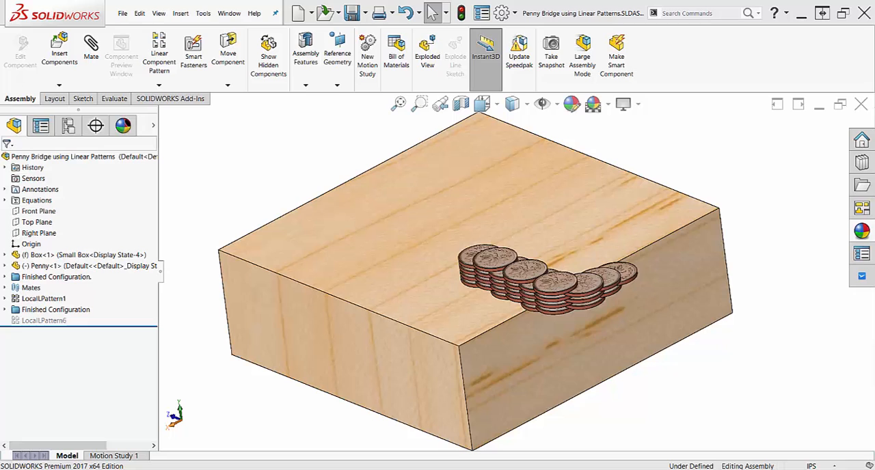
# Mirror the penny components across the Right Plane and accept.
pyautogui.click(159, 85)
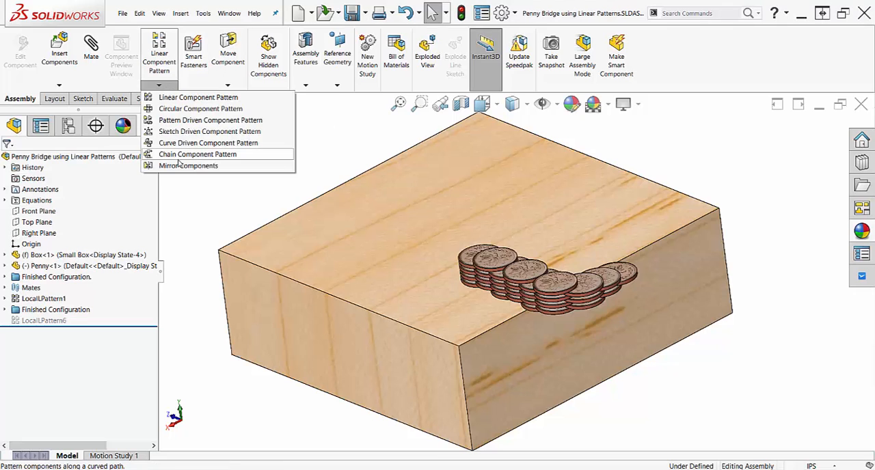
pyautogui.click(189, 165)
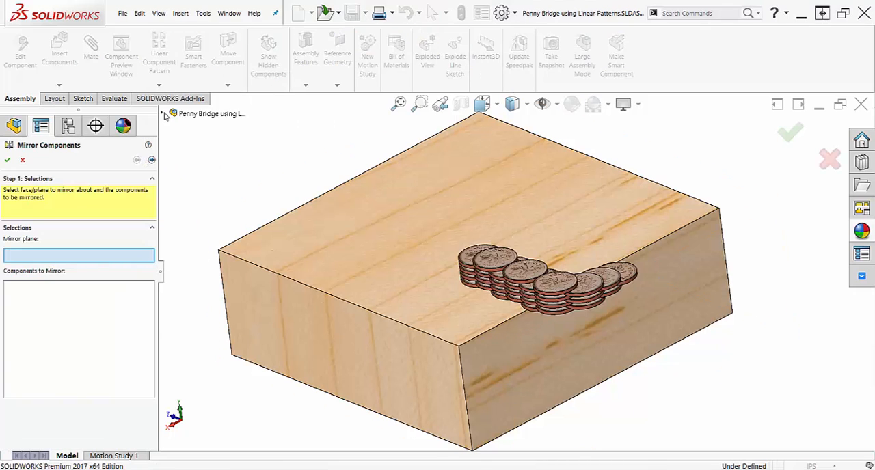
pyautogui.click(205, 188)
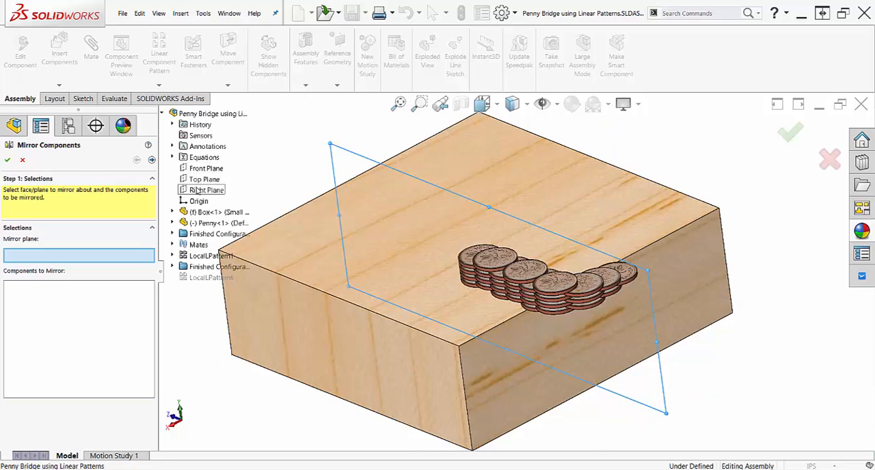
pyautogui.click(206, 190)
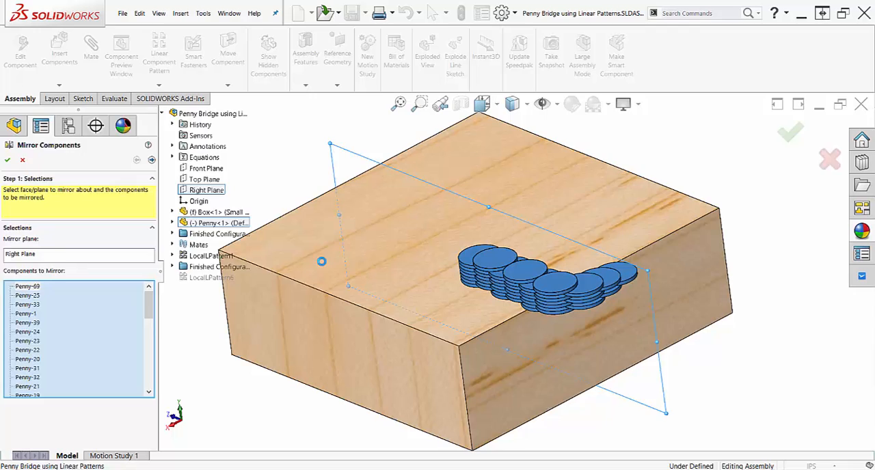
pyautogui.click(8, 159)
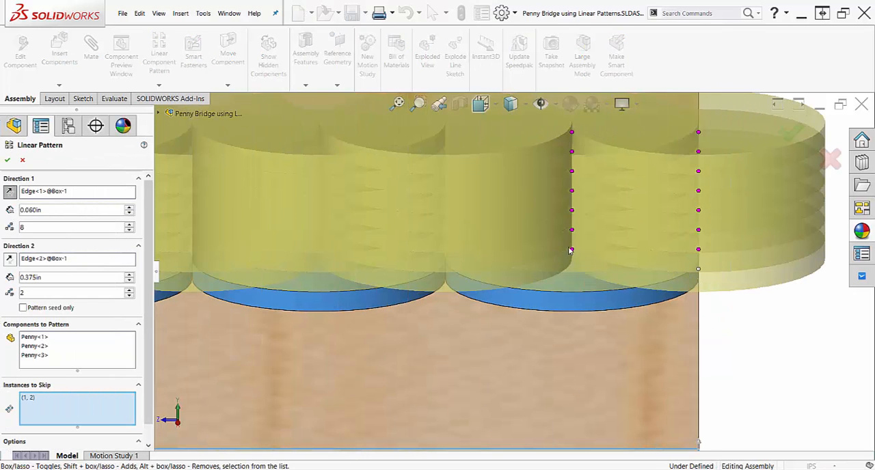
# Reference the new penny copy's Concentric mate to Penny-107's edge.
pyautogui.click(572, 250)
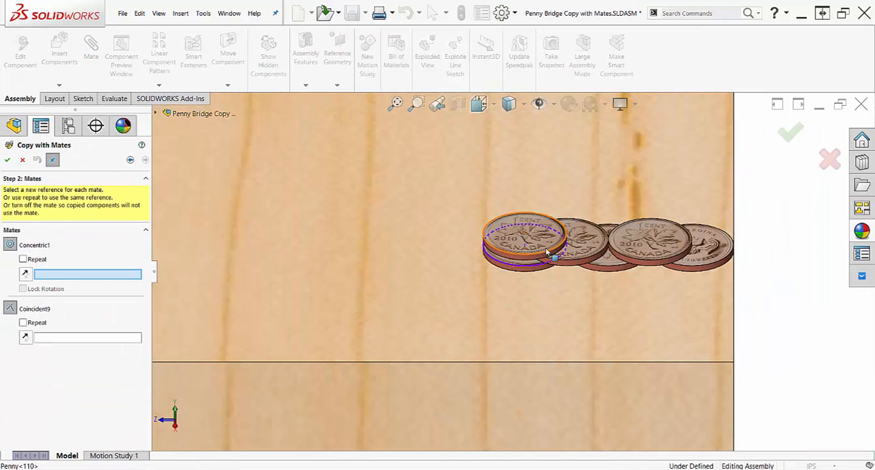
pyautogui.click(567, 219)
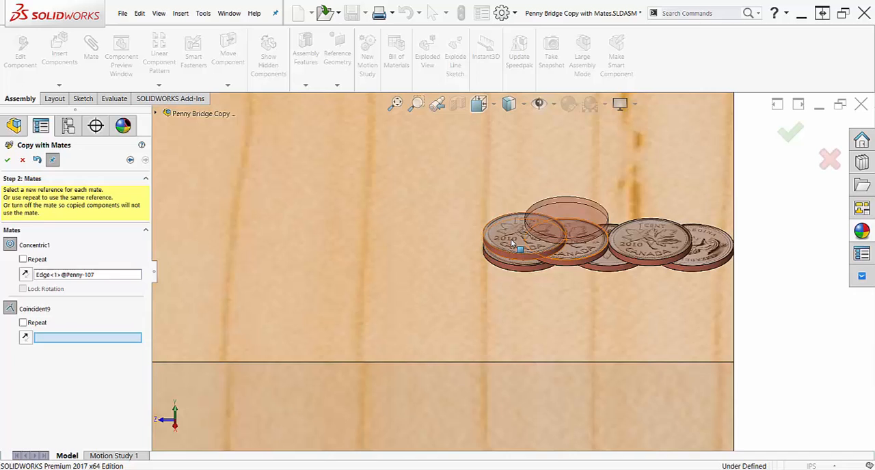